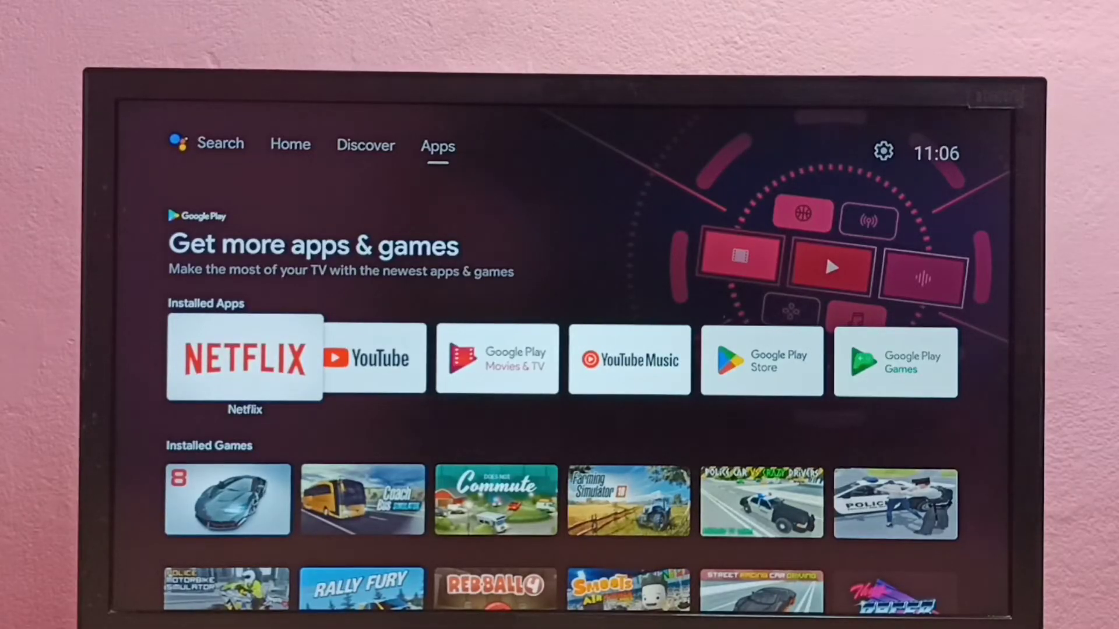
mouse_move(884, 151)
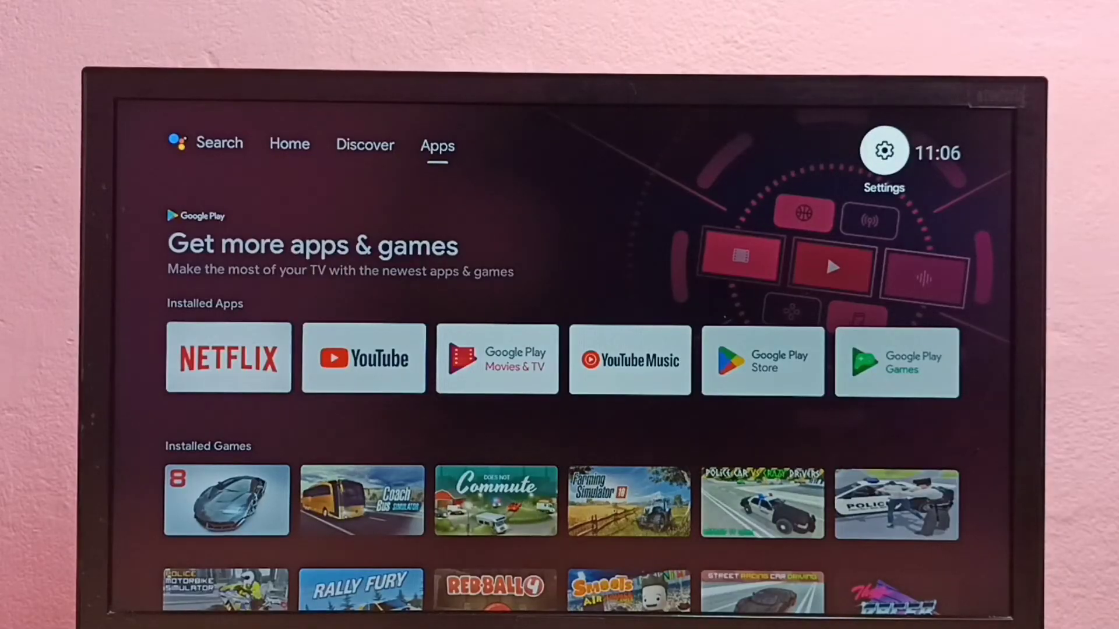
Go to Settings > Apps > See all apps and open Netflix's app info page.
left_click(883, 152)
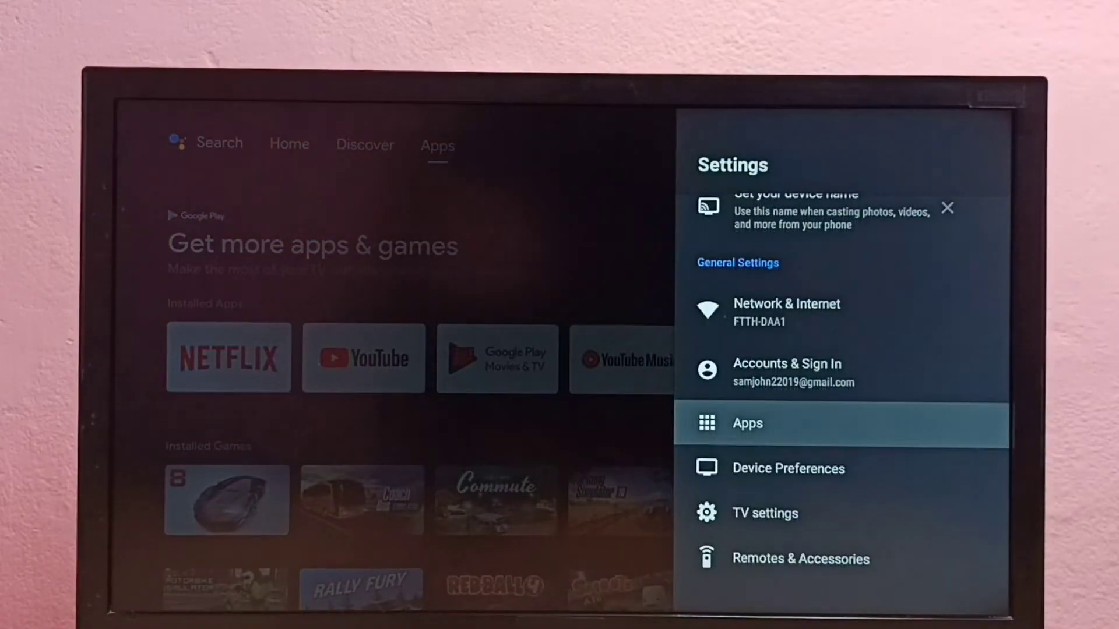
left_click(747, 423)
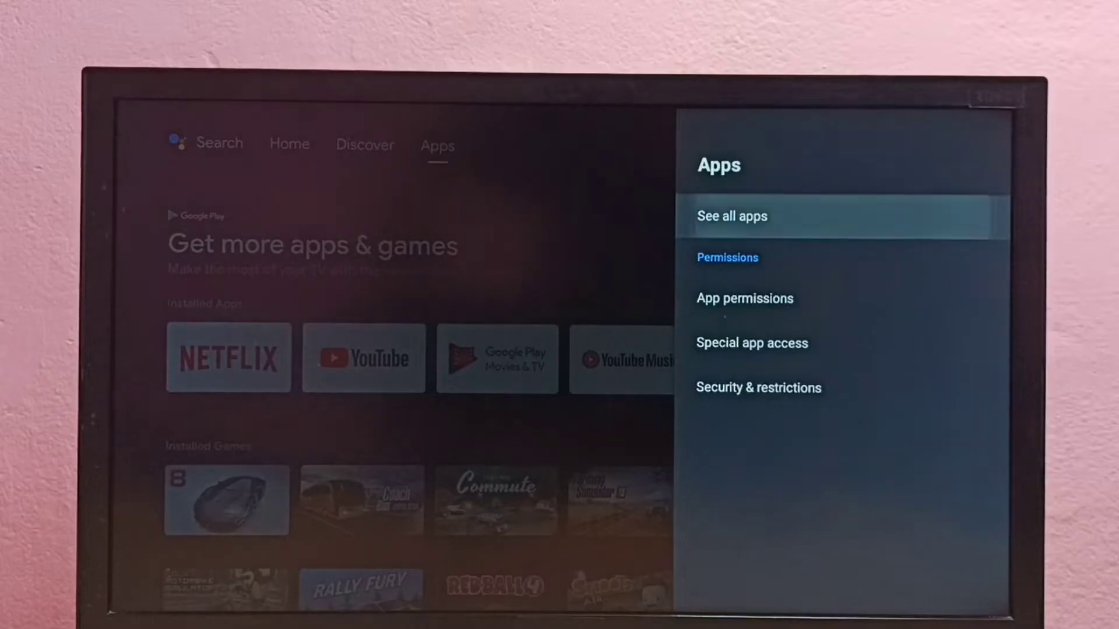
left_click(732, 216)
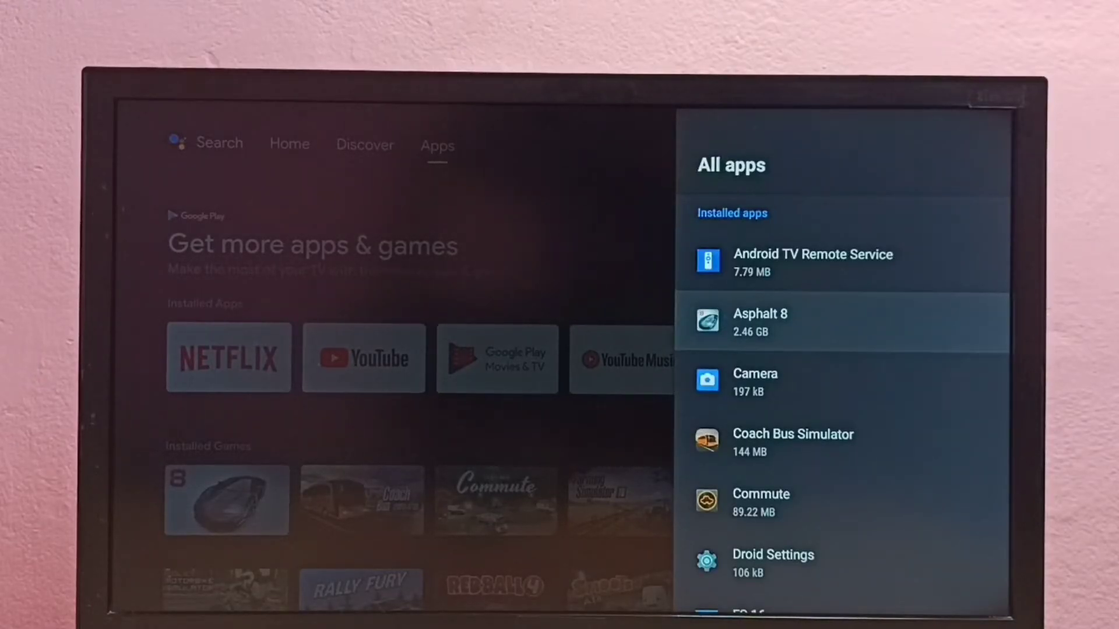
scroll("down", 3)
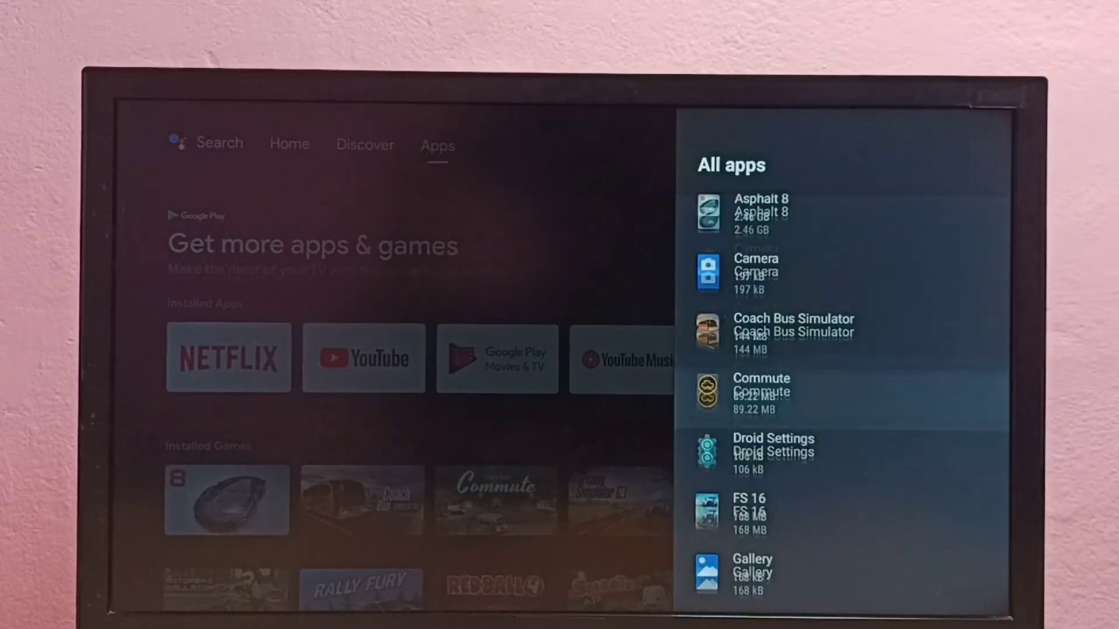
scroll("down", 3)
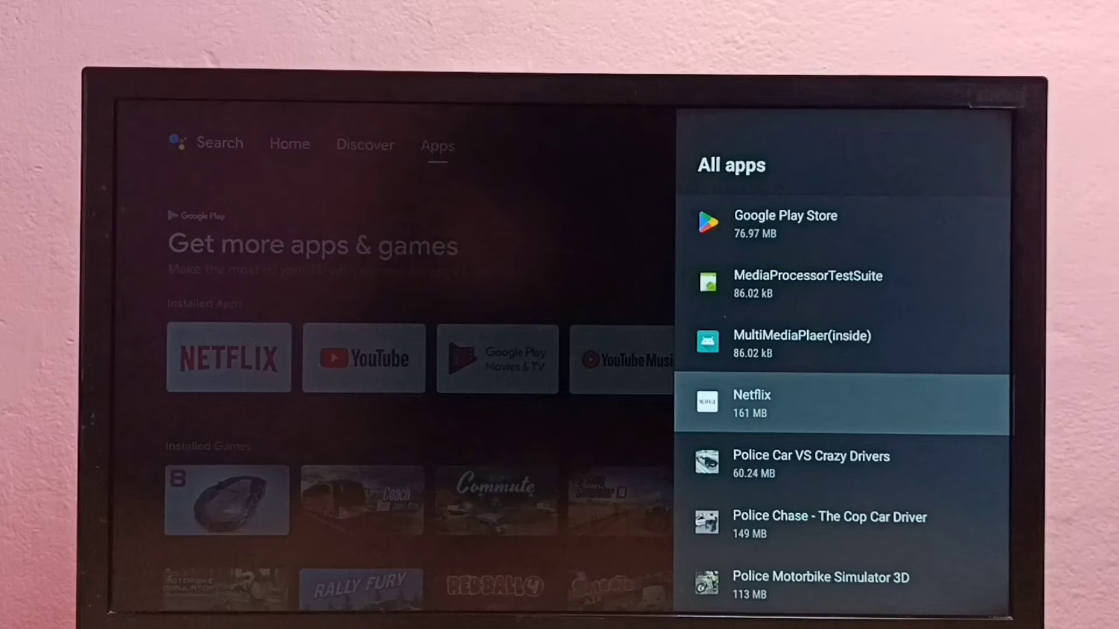
left_click(842, 404)
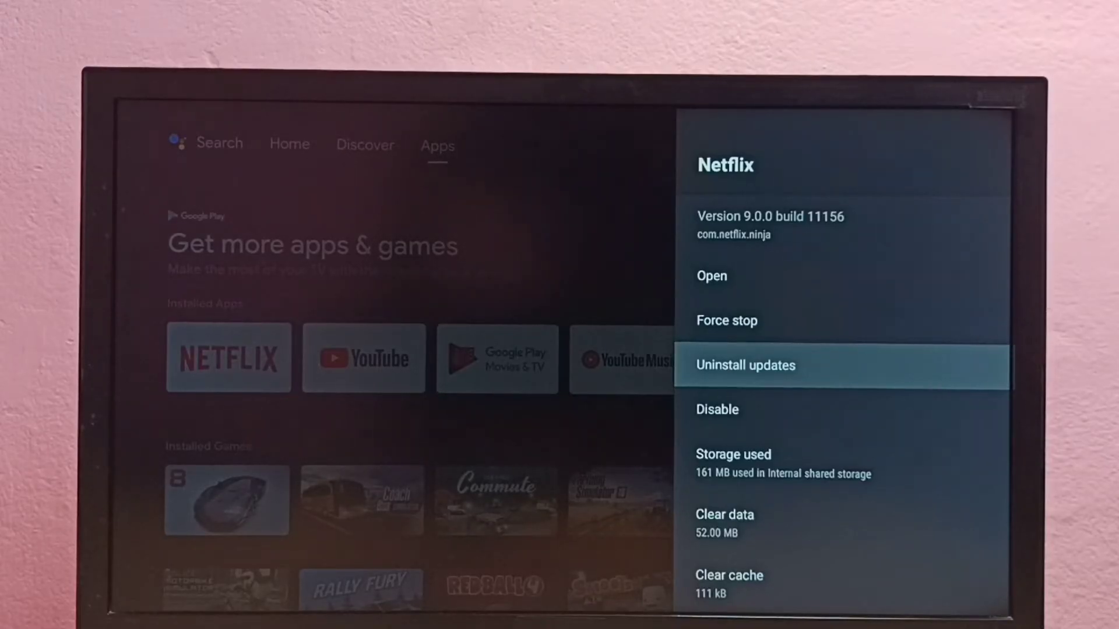
Choose Uninstall updates for Netflix to bring up the factory-version confirmation prompt.
left_click(745, 365)
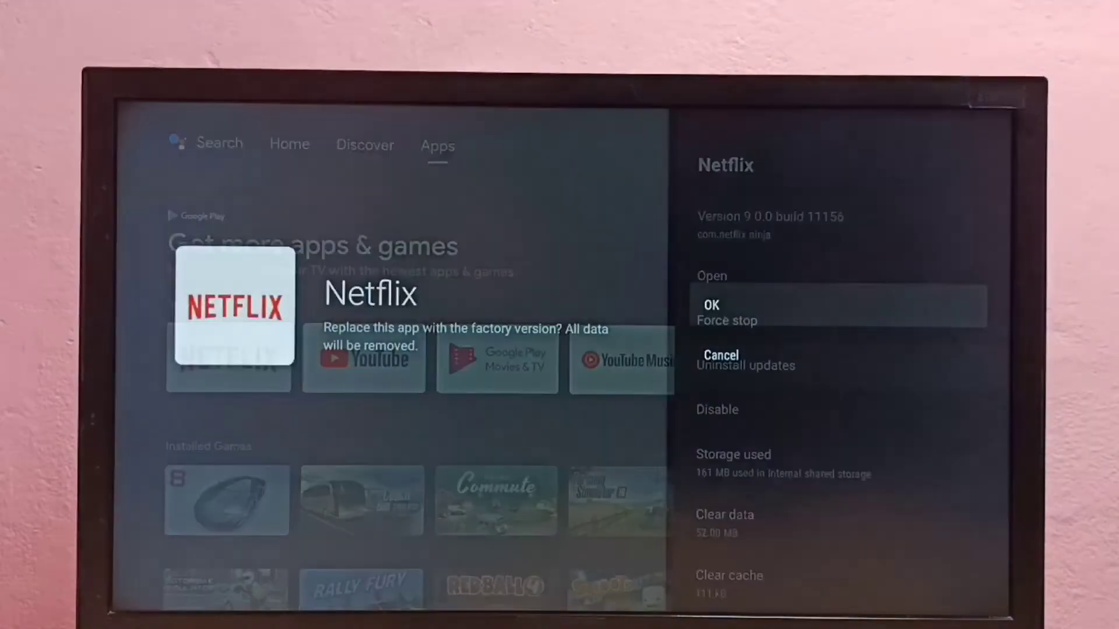